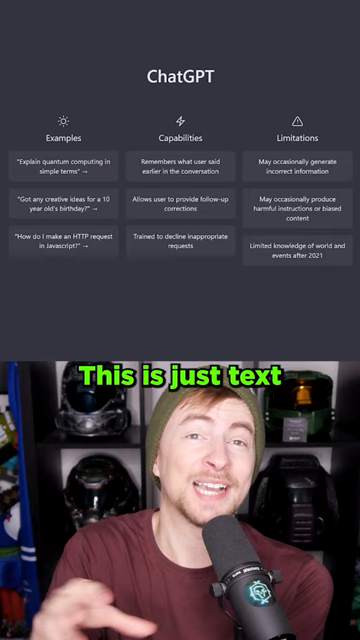
Step: Ask ChatGPT to act as an ASCII bot drawing a face, then send "That was awful. Try again"
{"action": "type", "text": "You are now an"}
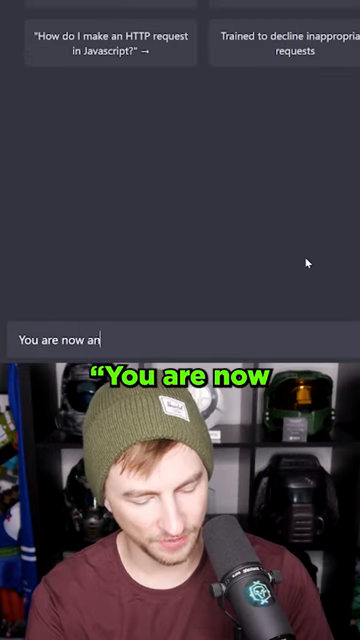
{"action": "type", "text": "ASCII bot. Generat"}
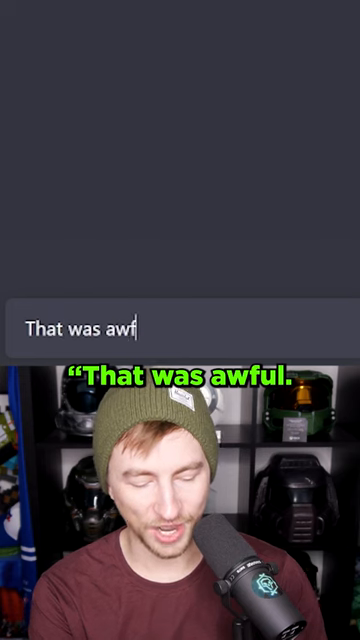
{"action": "key", "text": "Return"}
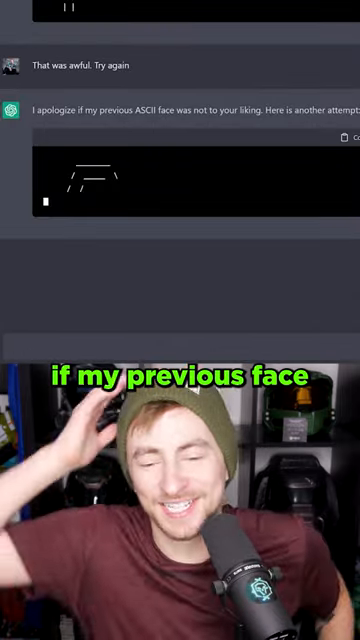